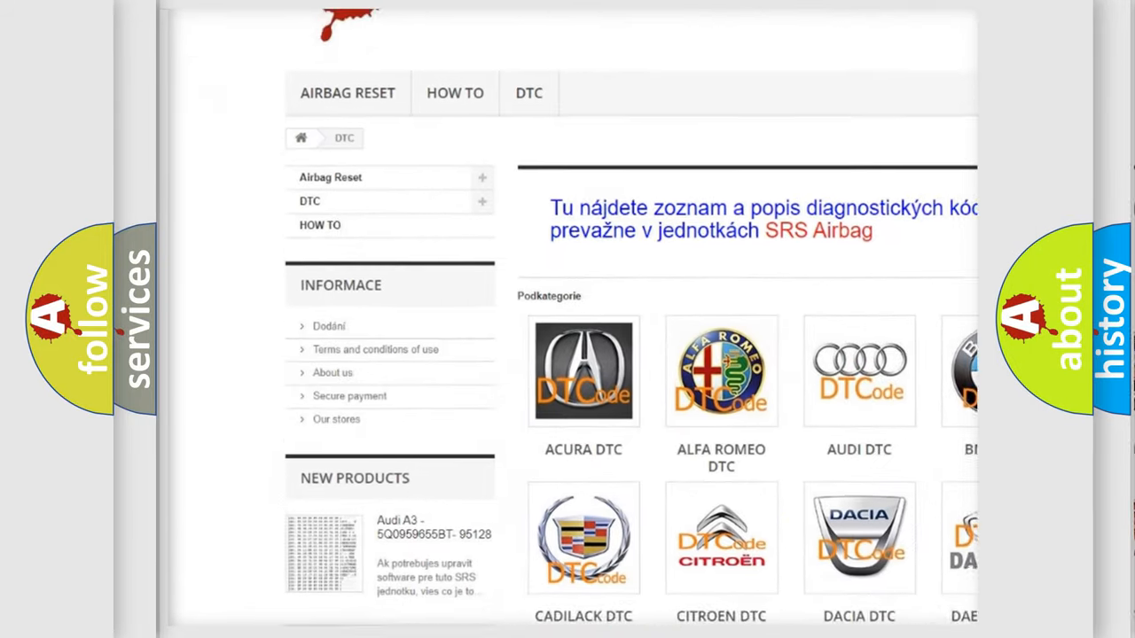
pyautogui.scroll(-3)
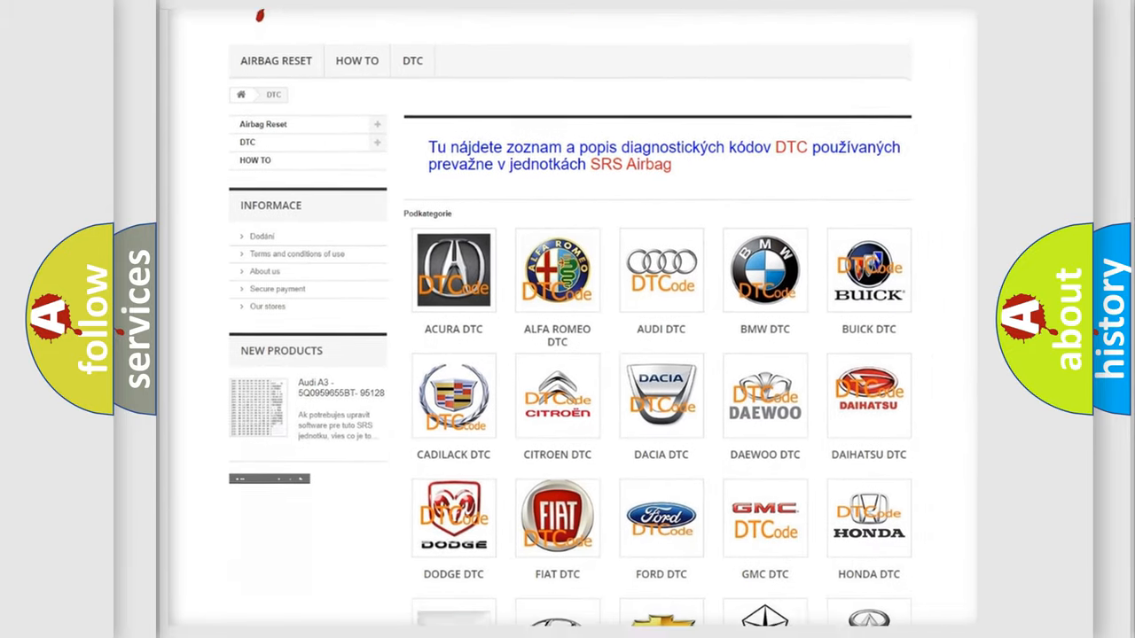
pyautogui.scroll(-3)
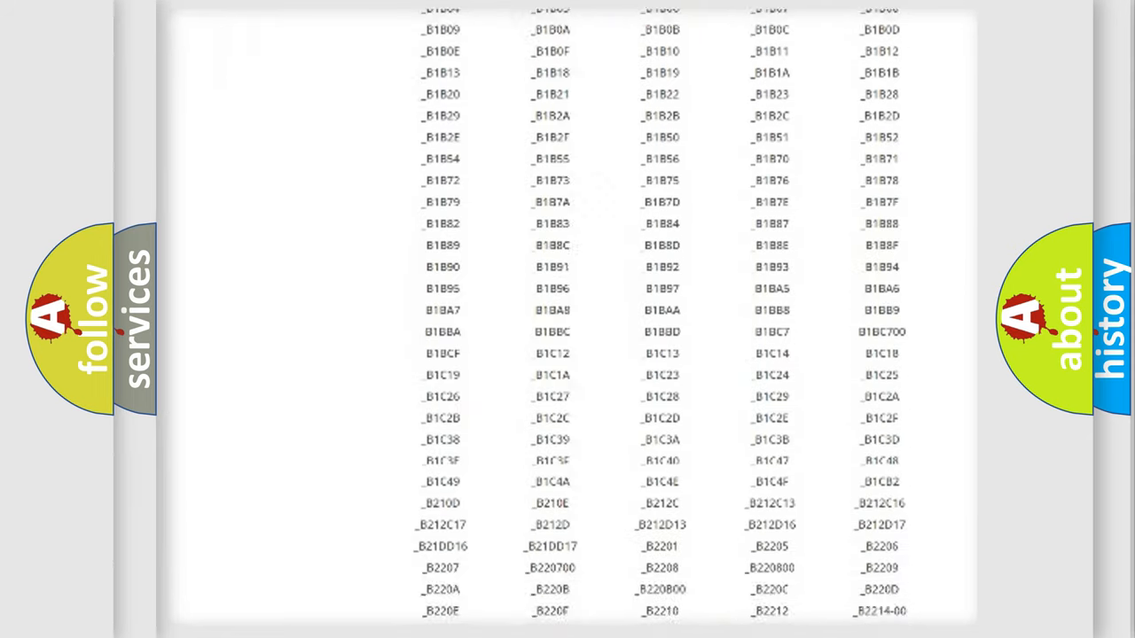
pyautogui.scroll(3)
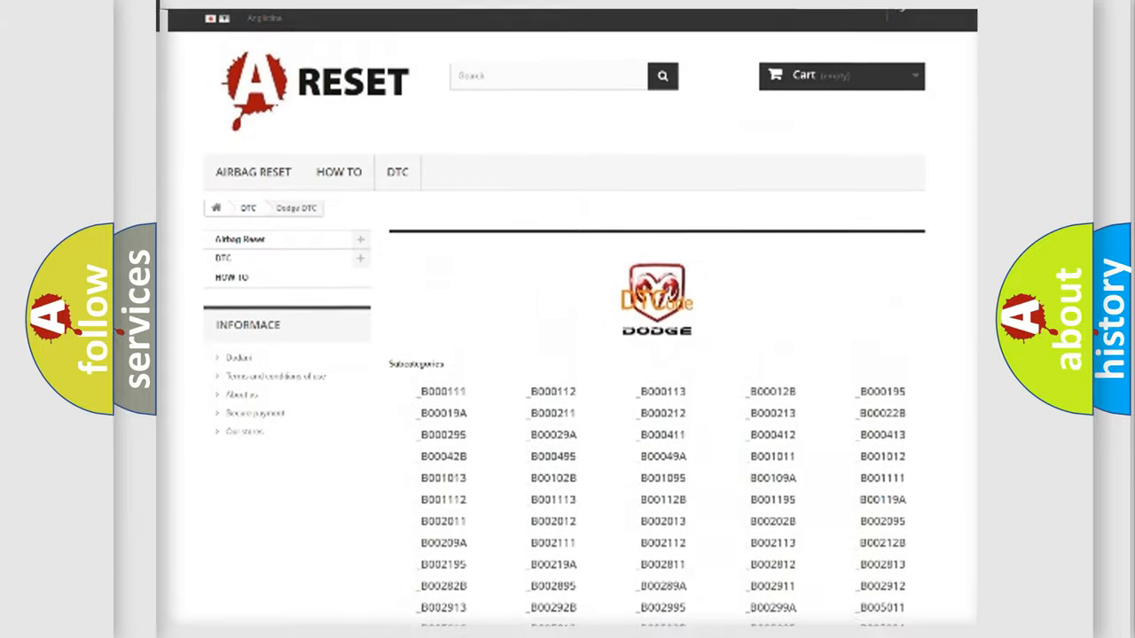